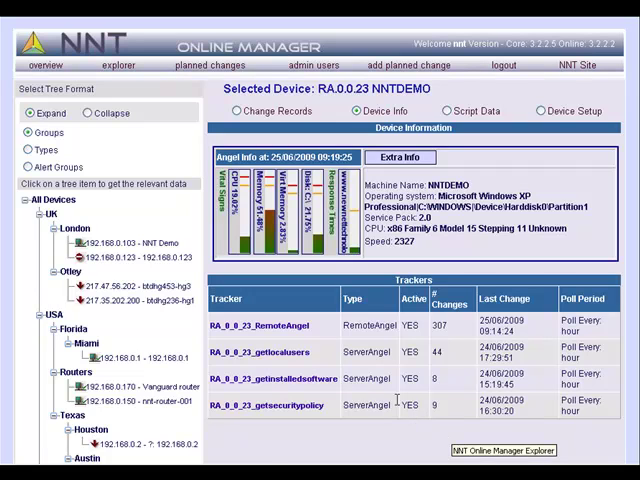
{"action": "mouse_move", "coordinate": [267, 442]}
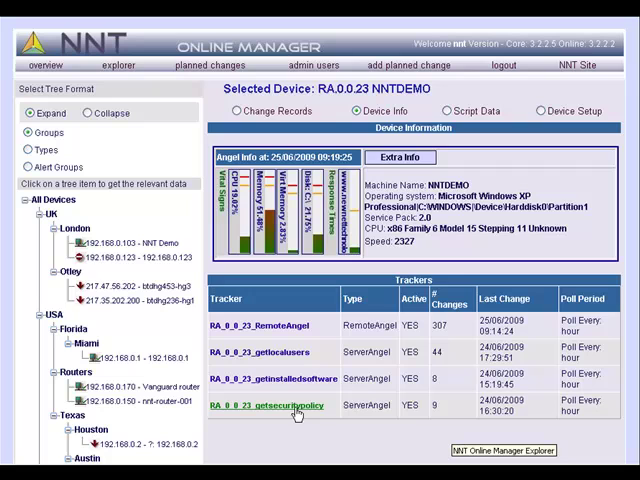
{"action": "mouse_move", "coordinate": [330, 432]}
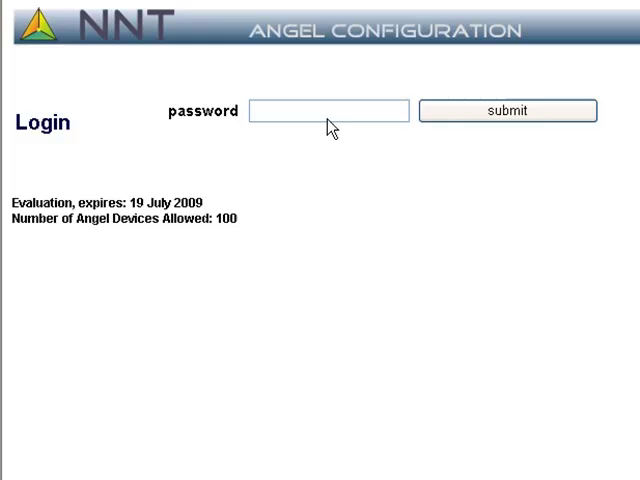
- Log in to the Angel Configuration hub with the password
{"action": "left_click", "coordinate": [328, 110]}
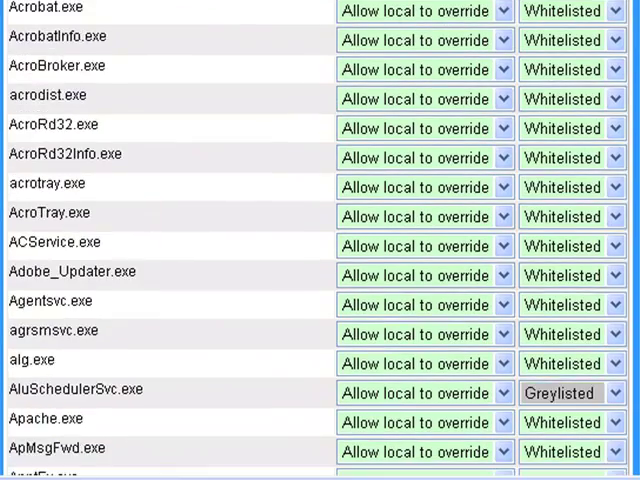
{"action": "scroll", "scroll_direction": "down", "scroll_amount": 3}
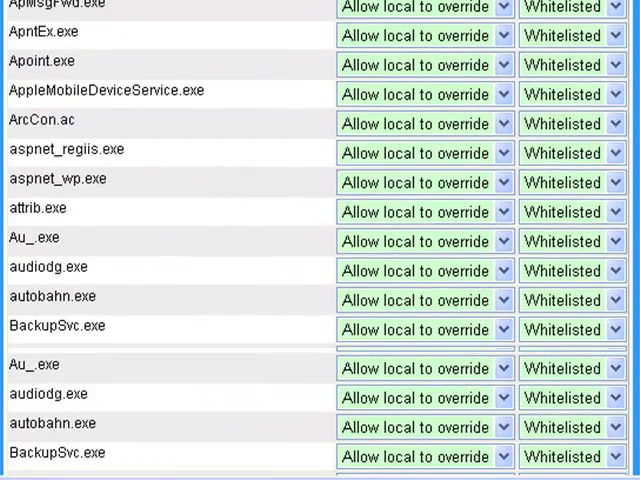
{"action": "scroll", "scroll_direction": "down", "scroll_amount": 3}
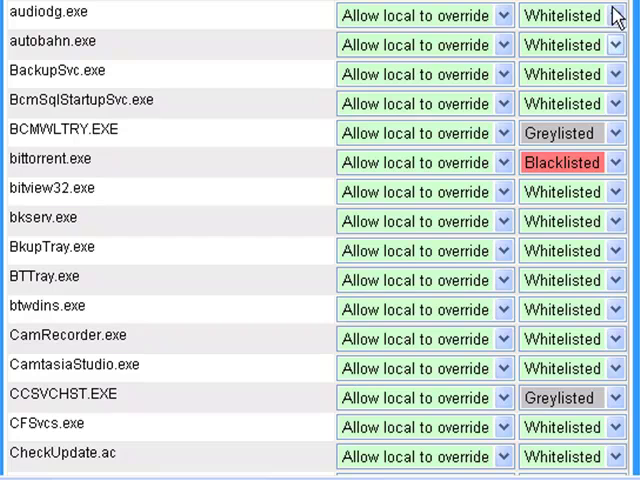
{"action": "left_click", "coordinate": [610, 15]}
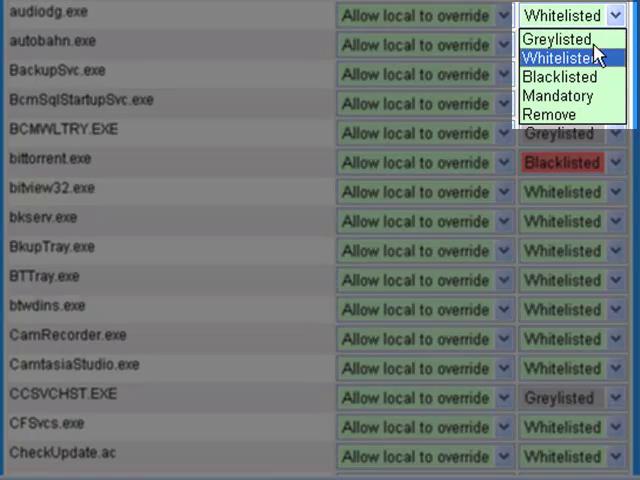
{"action": "mouse_move", "coordinate": [570, 95]}
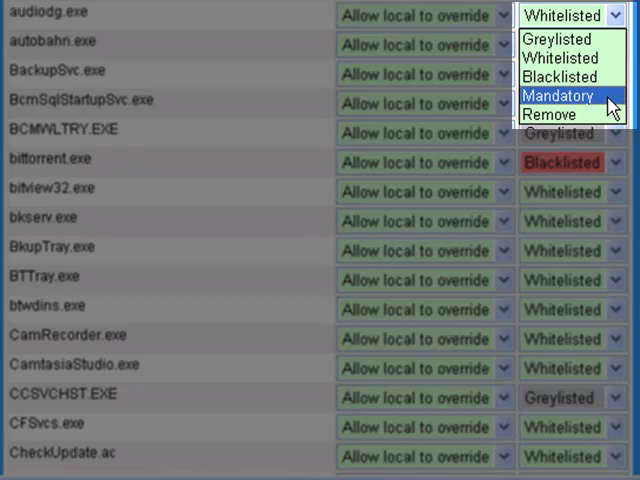
{"action": "mouse_move", "coordinate": [565, 77]}
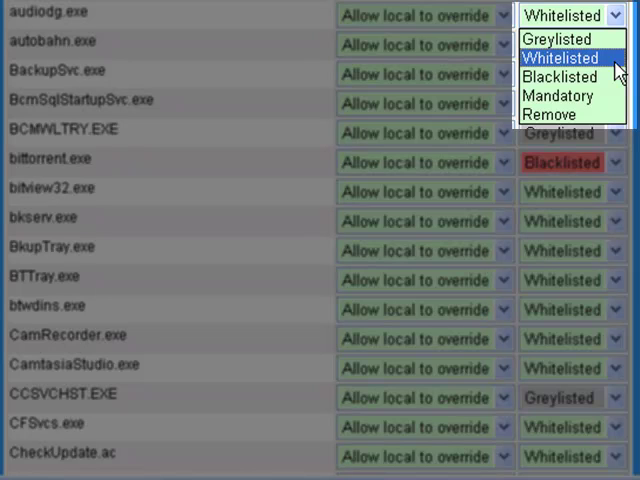
{"action": "mouse_move", "coordinate": [560, 39]}
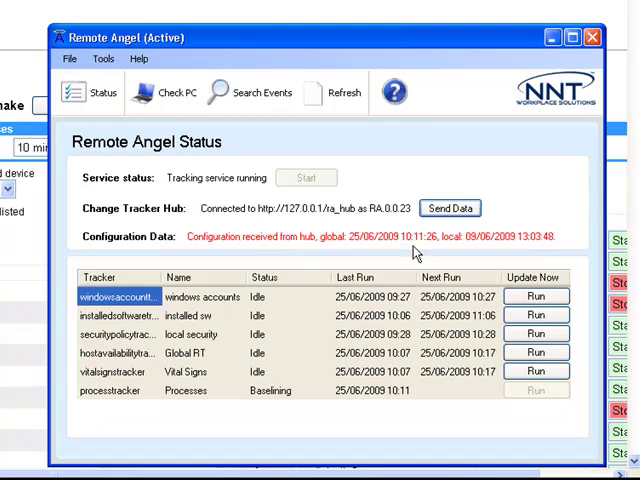
- Close the Remote Angel Status window once processtracker shows Tracking
{"action": "left_click", "coordinate": [536, 389]}
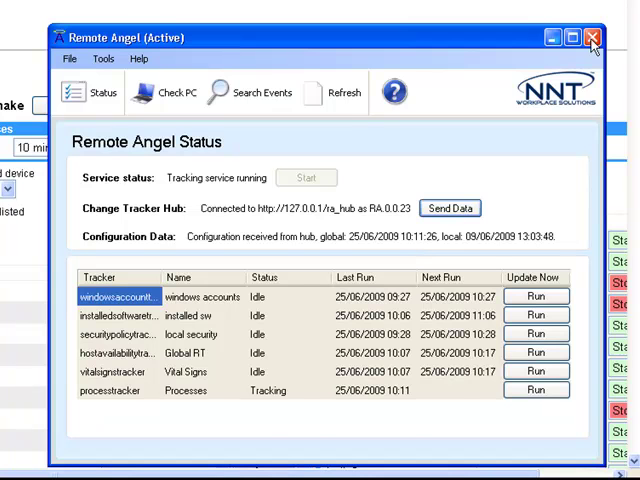
{"action": "left_click", "coordinate": [591, 37]}
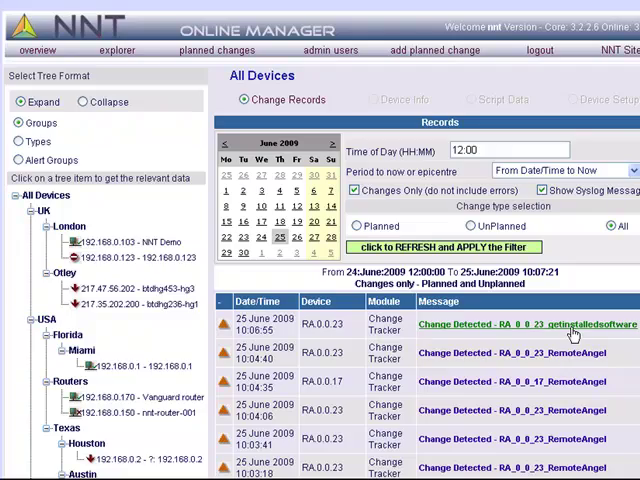
- Scroll through the installed-software change record comparison for RA.0.0.23
{"action": "scroll", "scroll_direction": "down", "scroll_amount": 3}
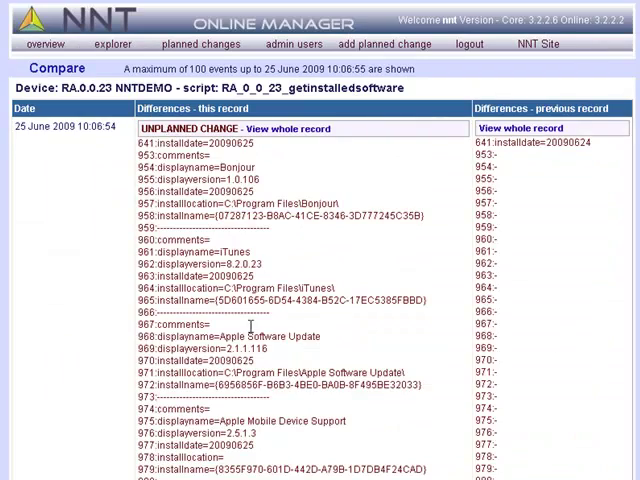
{"action": "mouse_move", "coordinate": [340, 295]}
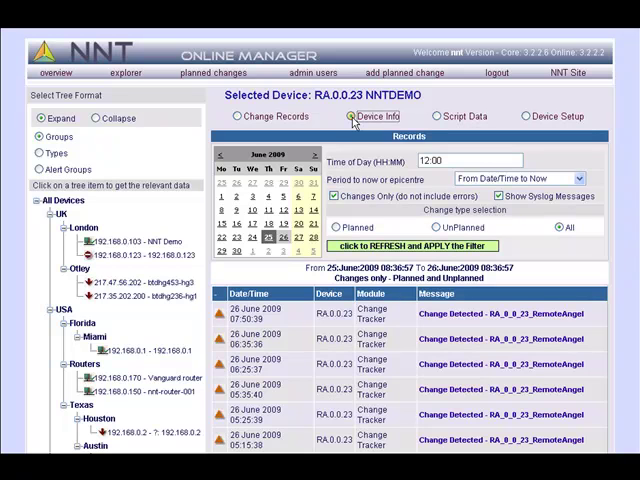
- Open RA.0.0.23's Device Info extra details and scroll to the illegal and missing processes
{"action": "left_click", "coordinate": [359, 116]}
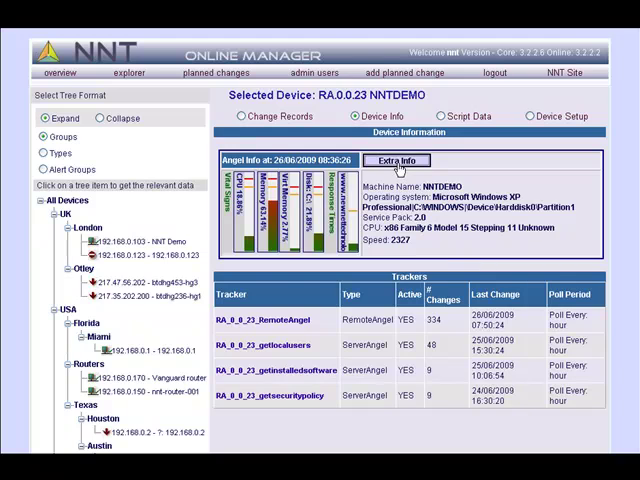
{"action": "left_click", "coordinate": [396, 160]}
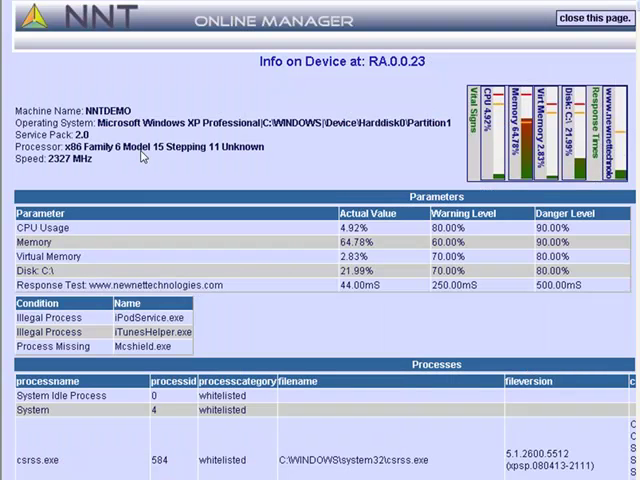
{"action": "mouse_move", "coordinate": [141, 157]}
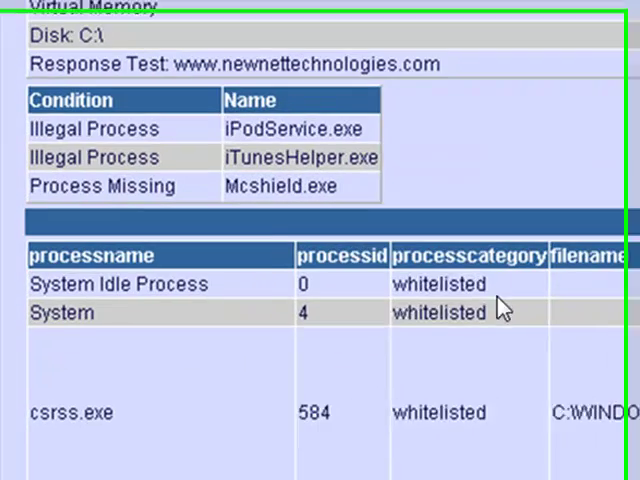
{"action": "scroll", "scroll_direction": "down", "scroll_amount": 3}
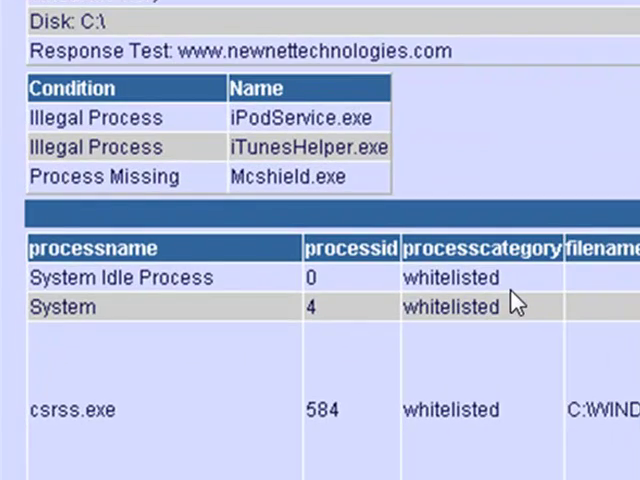